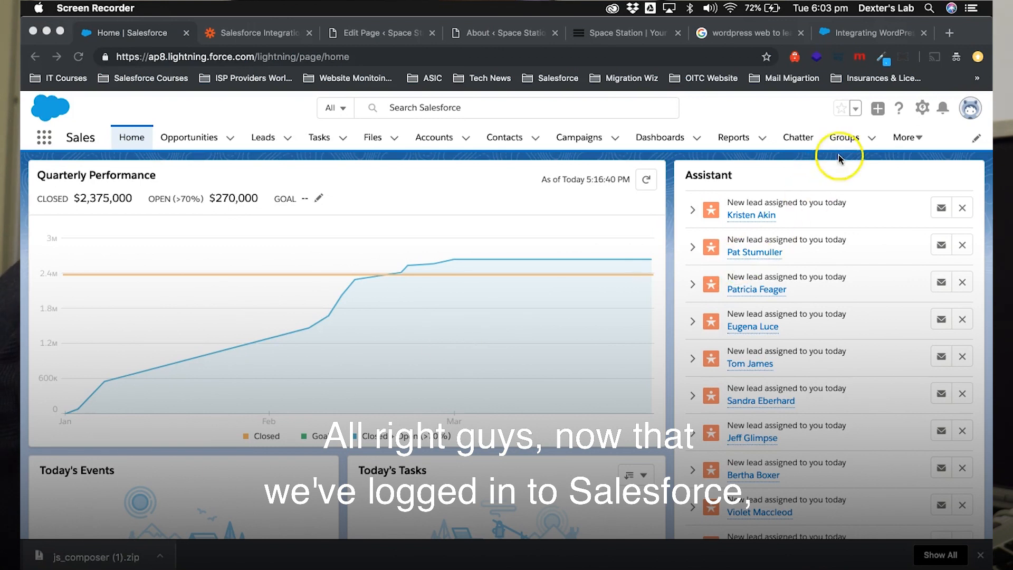
Step: Reach the Web-to-Lead page via Setup and a Quick Find search for 'web-to'
click(922, 108)
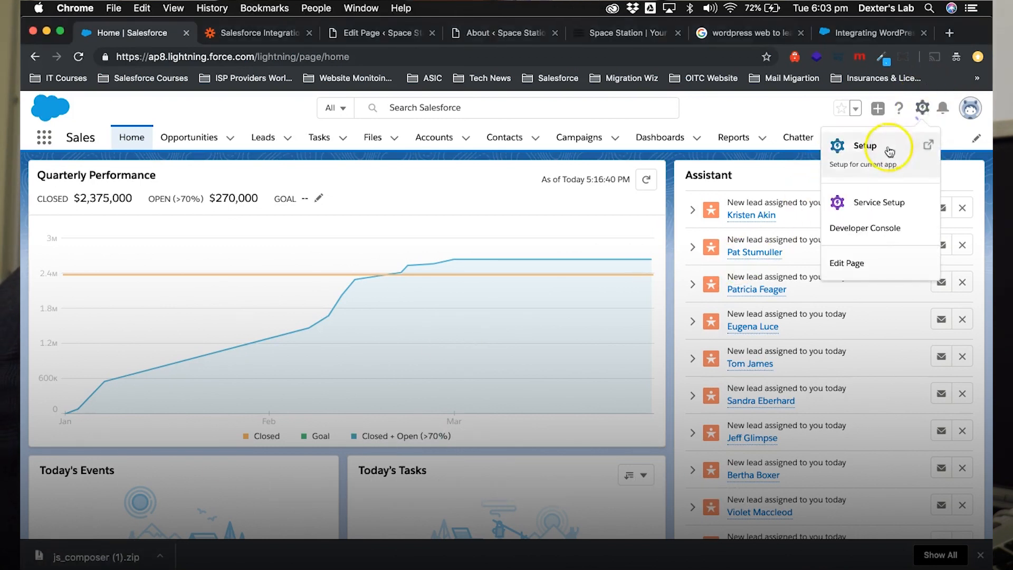
click(865, 145)
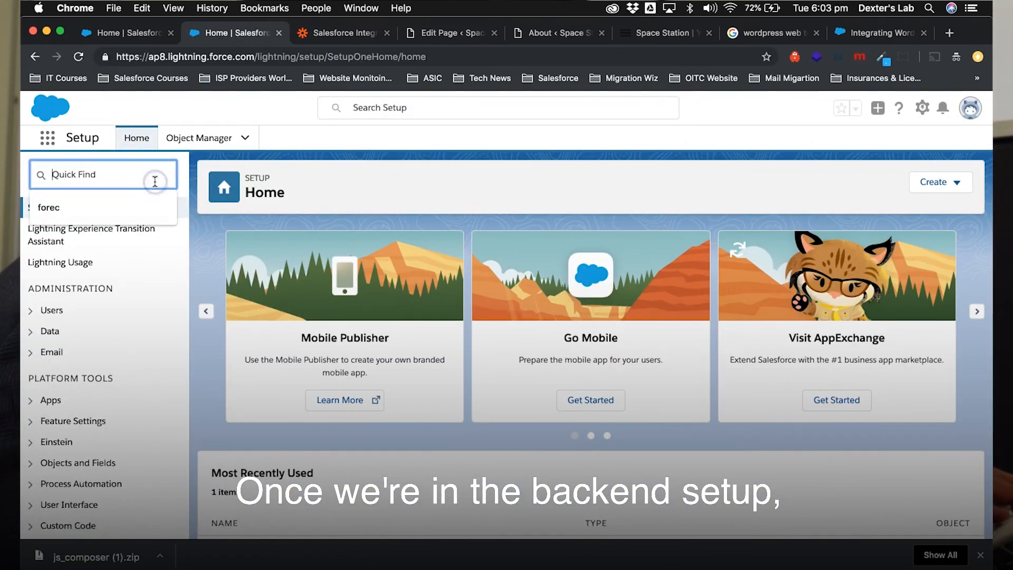
text(web-to)
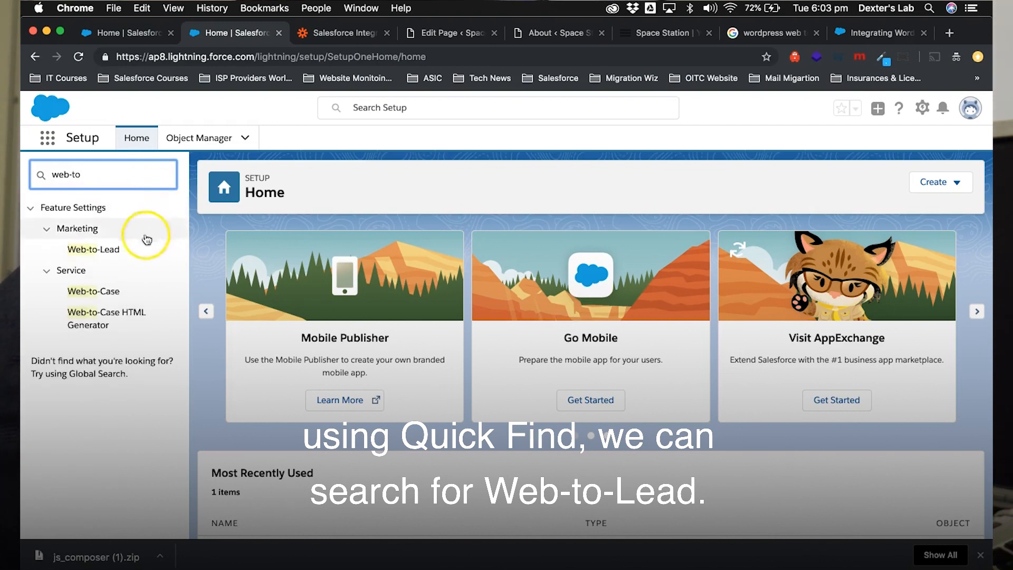
click(93, 249)
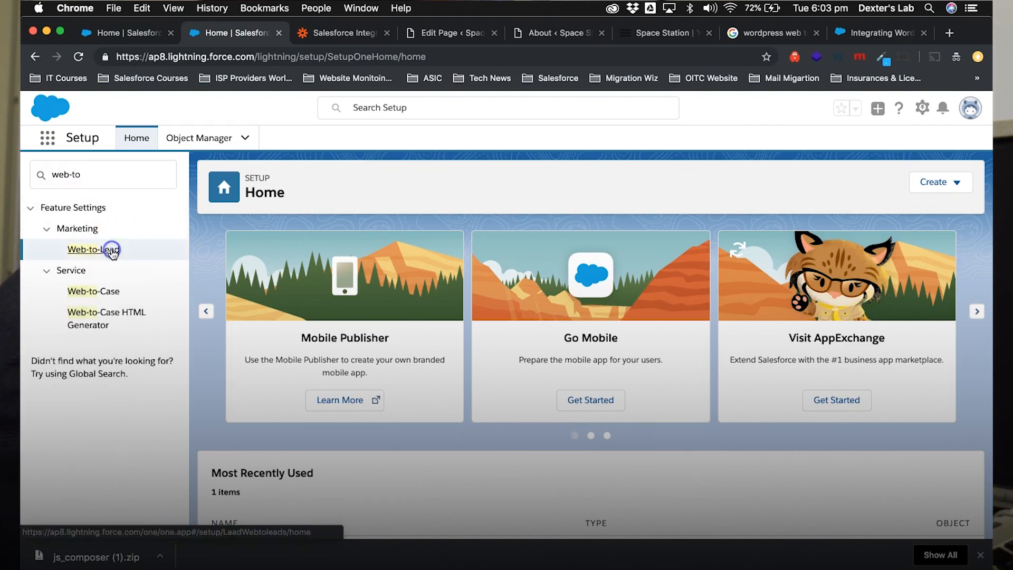
click(93, 249)
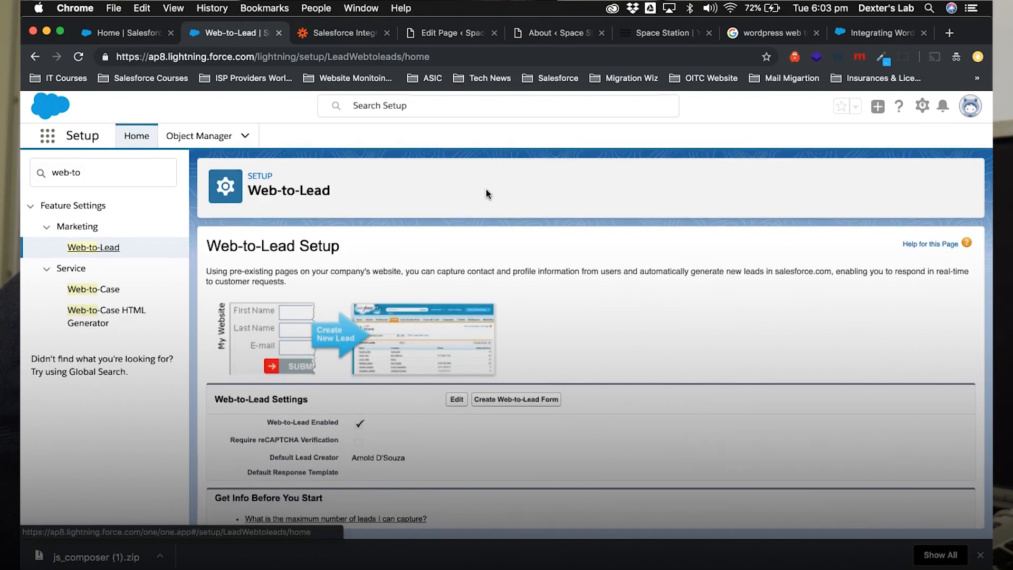
scroll(down, 3)
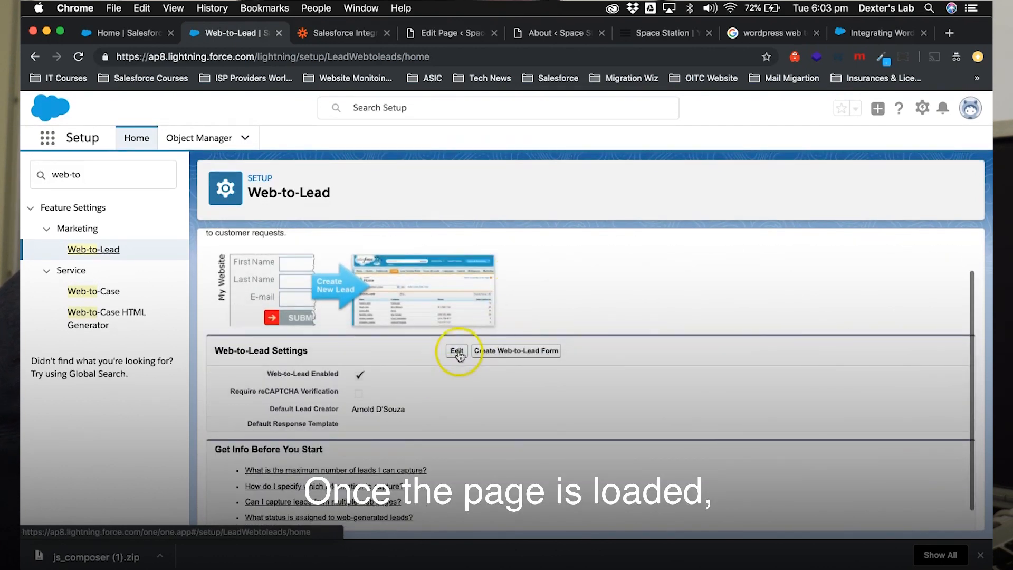
click(456, 351)
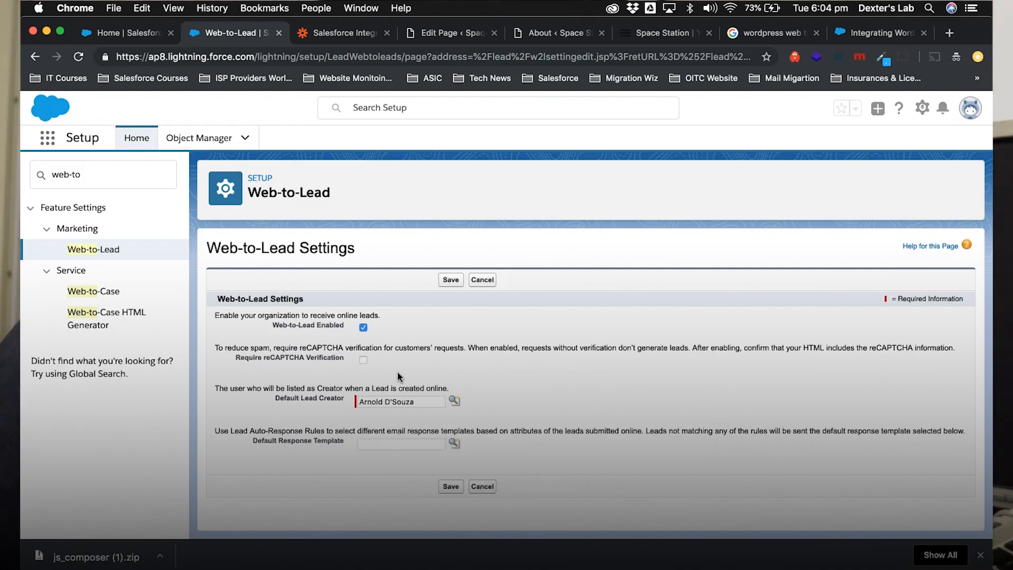
click(482, 278)
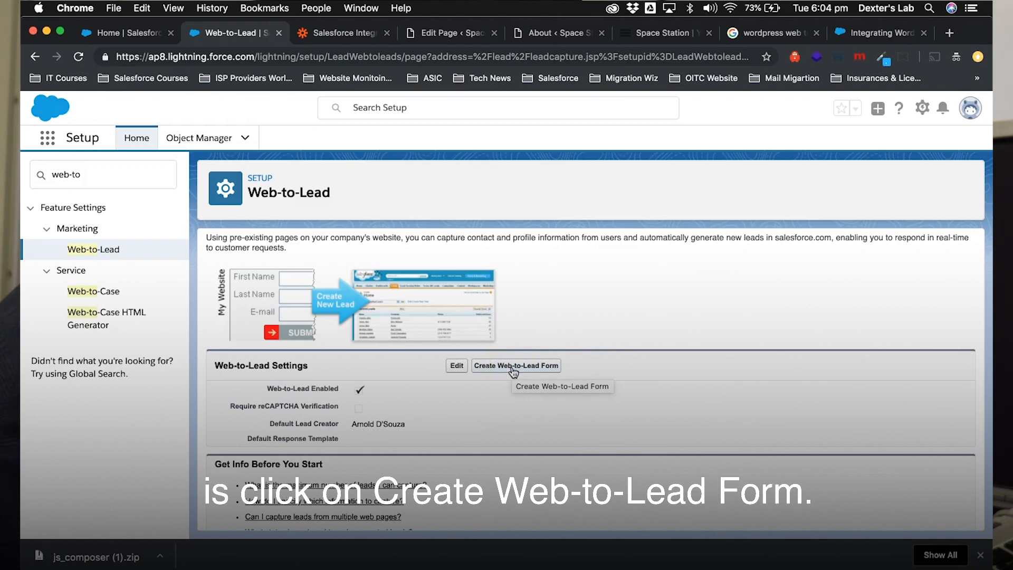
Step: Create a form, remove Company, City and State/Province, and add Phone and Description fields
click(516, 365)
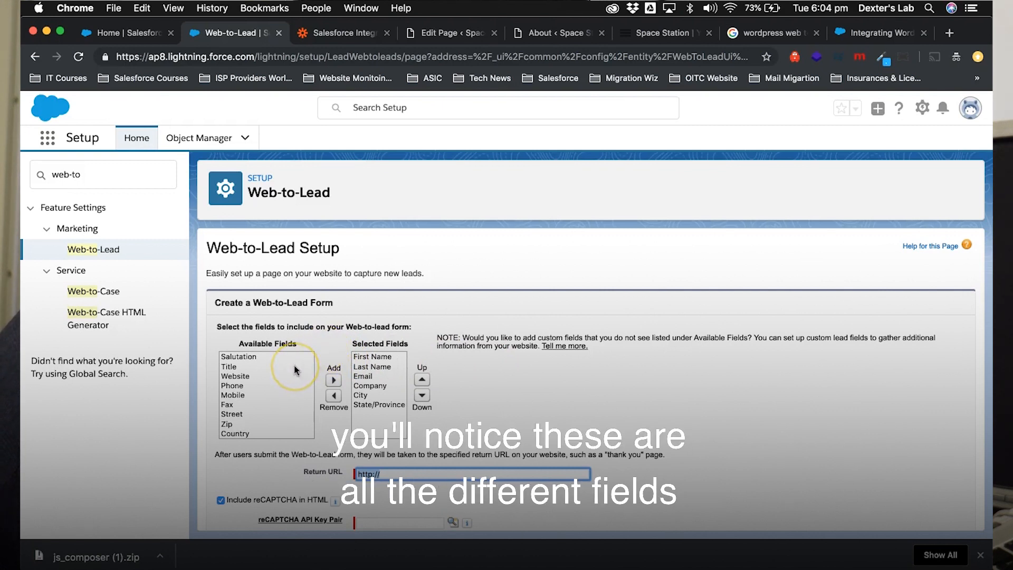
scroll(down, 3)
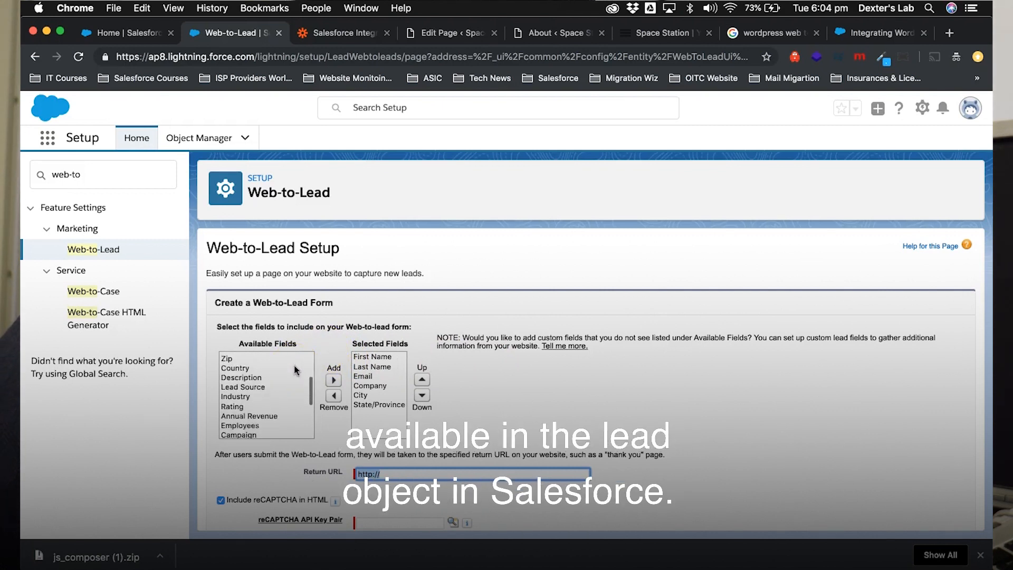
scroll(down, 3)
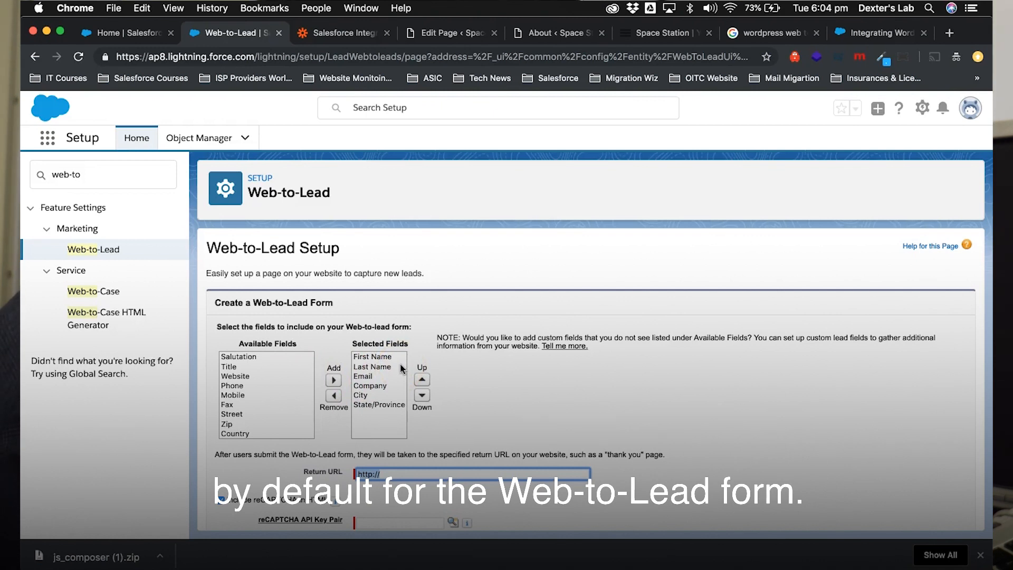
click(221, 499)
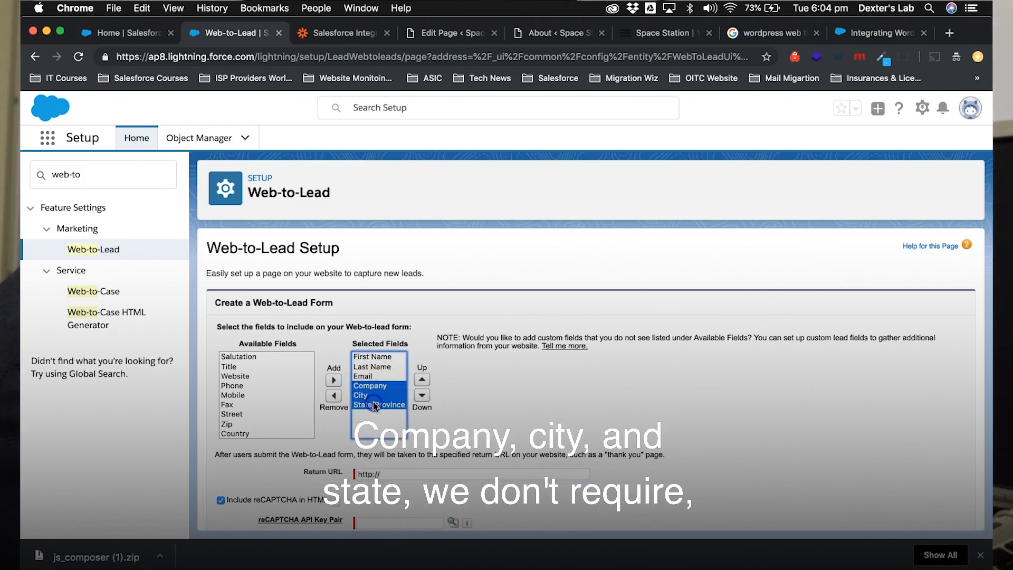
click(333, 396)
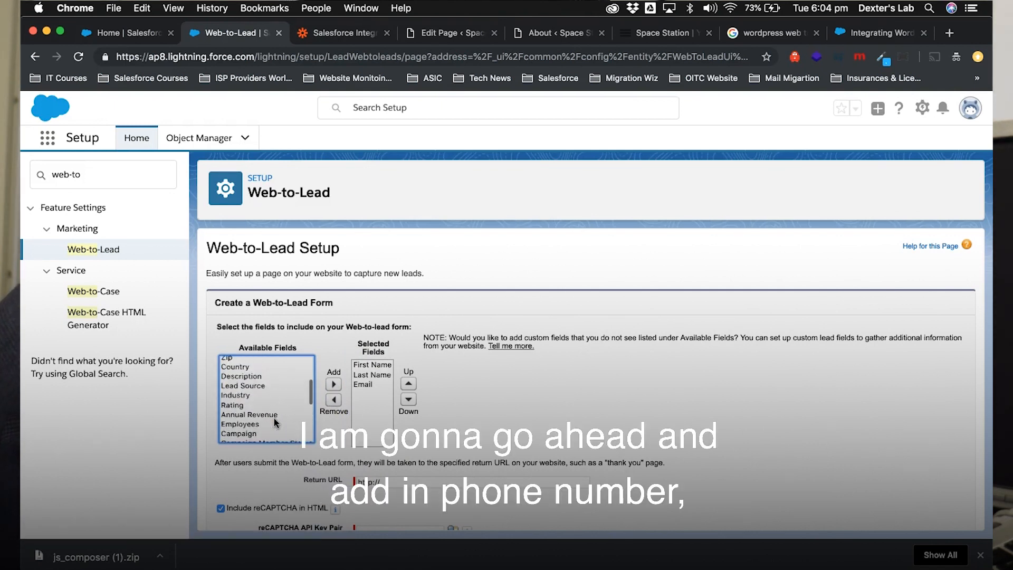
click(231, 371)
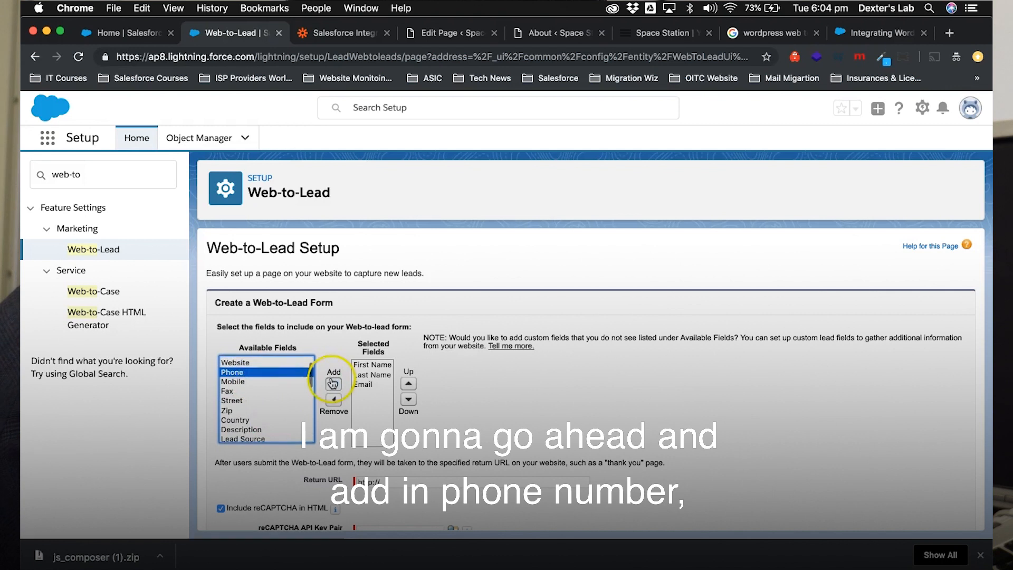
click(333, 383)
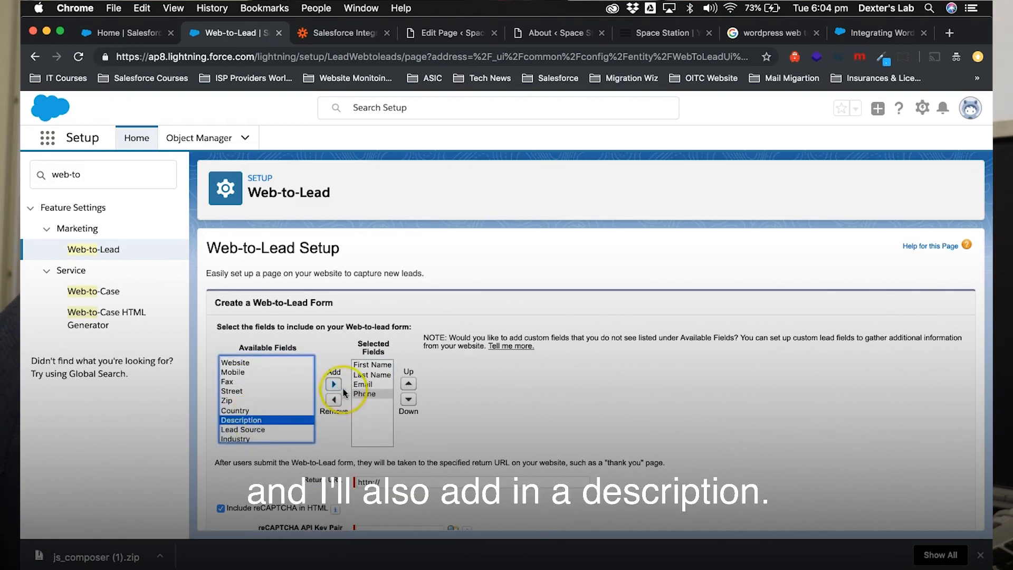
click(334, 383)
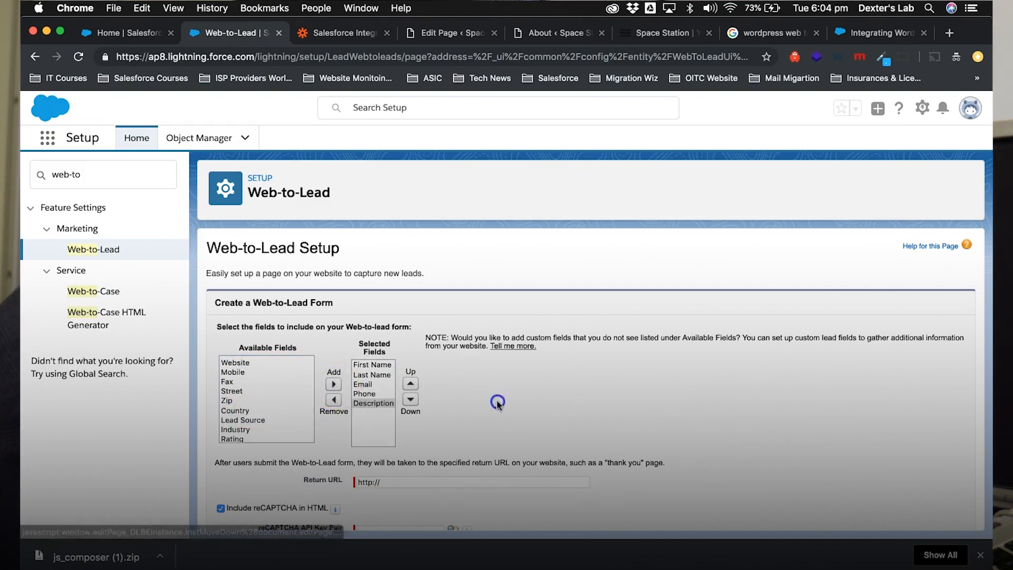
Step: Enter the return URL 'outintheclu', leave reCAPTCHA out, and generate the form HTML
click(374, 402)
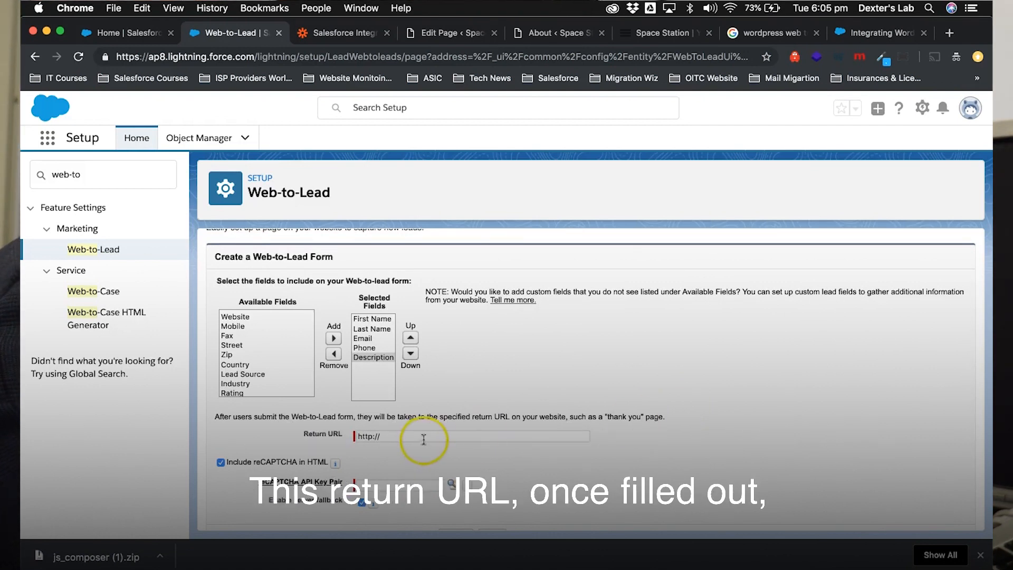
text(outintheclu)
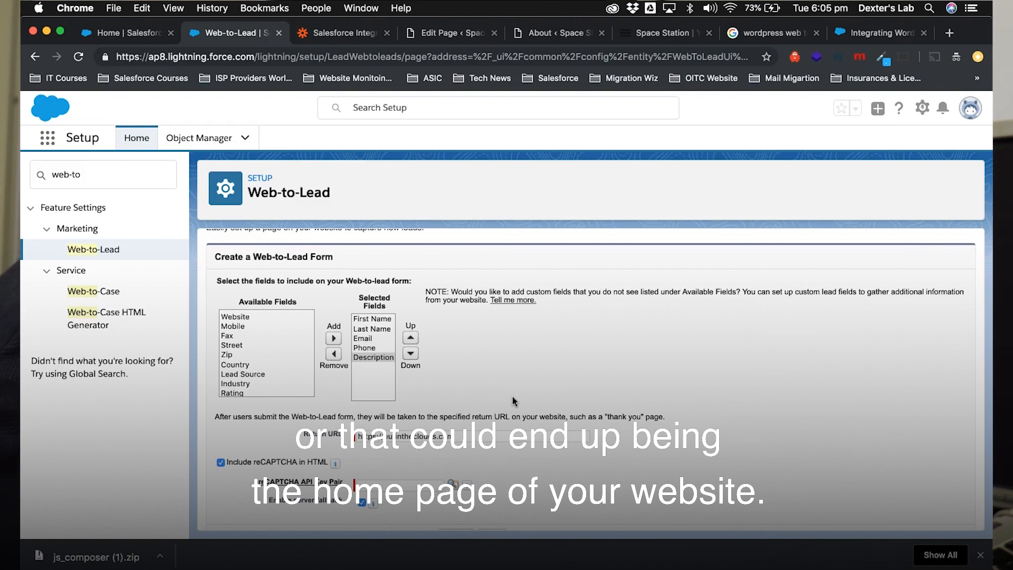
click(221, 462)
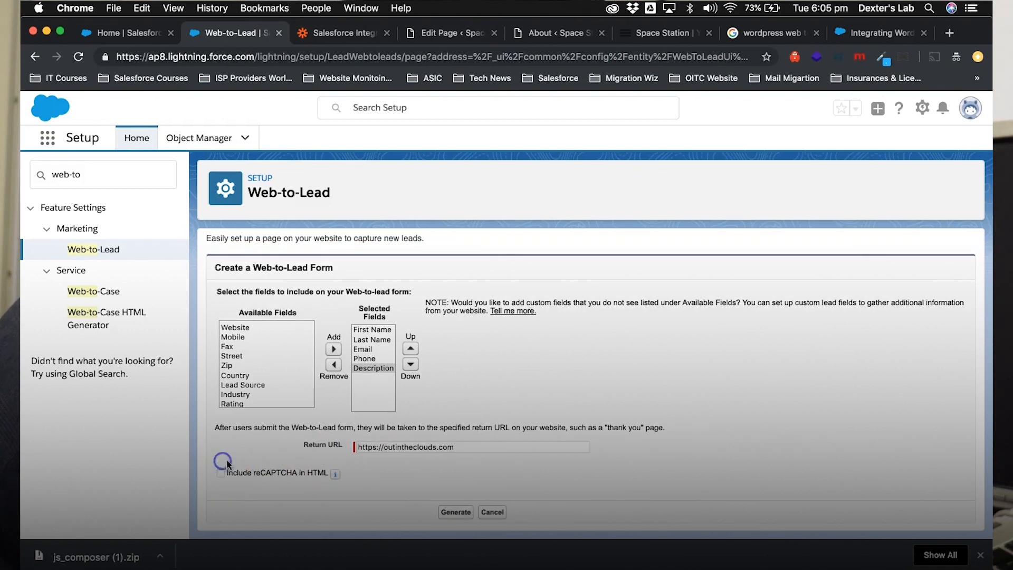
mouse_move(559, 373)
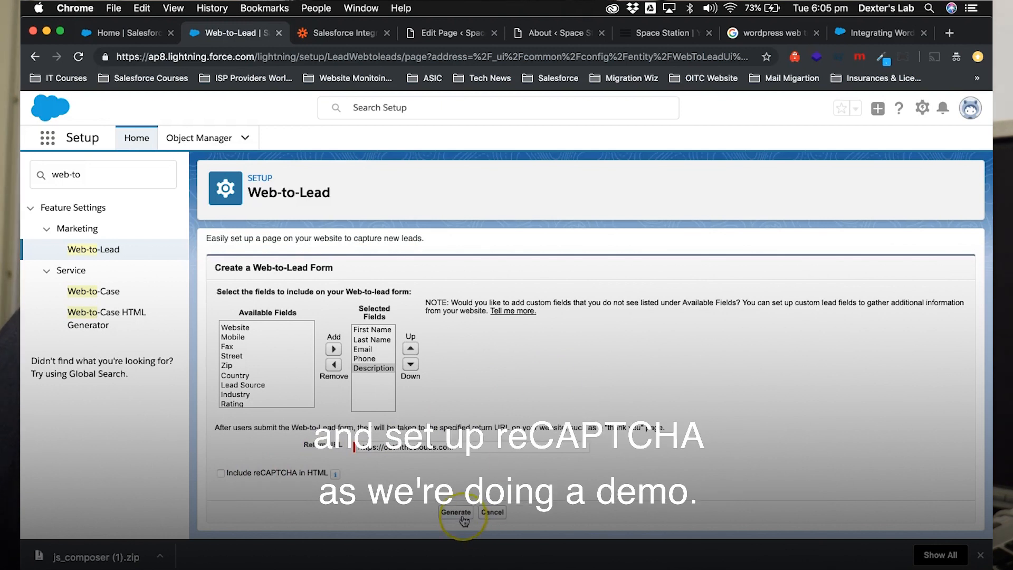
click(456, 512)
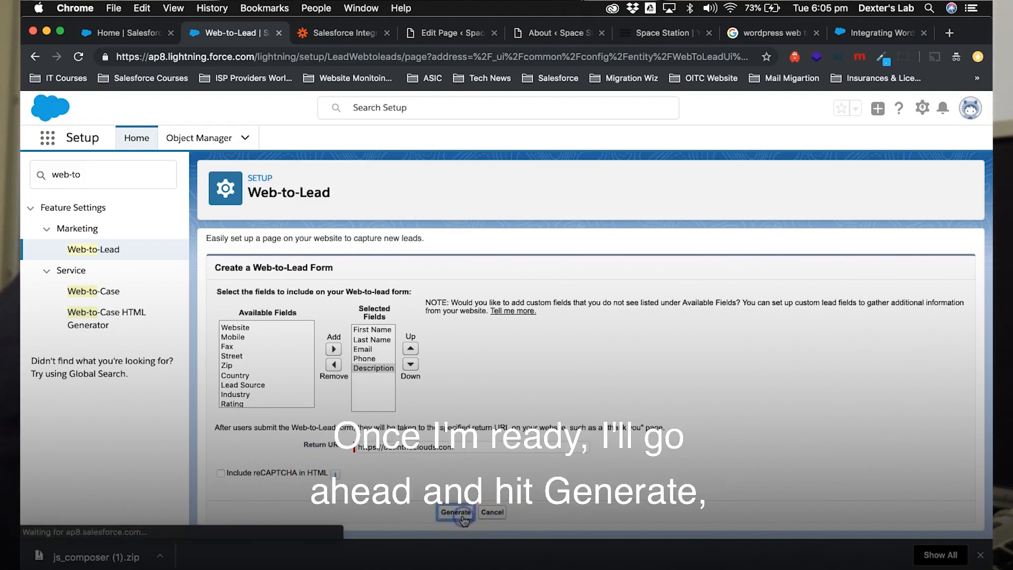
Step: Review the generated HTML and its organization ID, then go to the Space Station test page
click(454, 512)
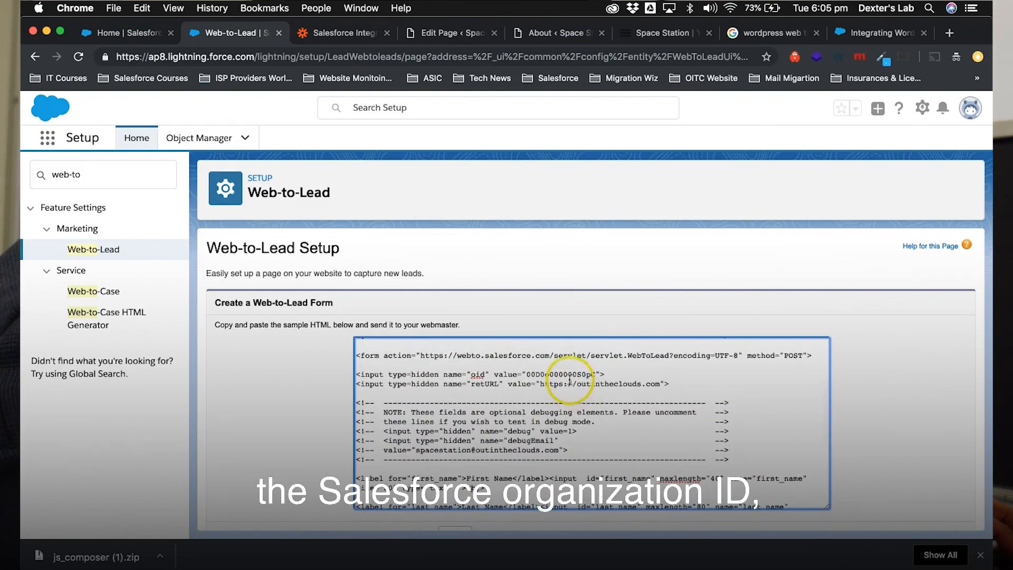
double_click(563, 374)
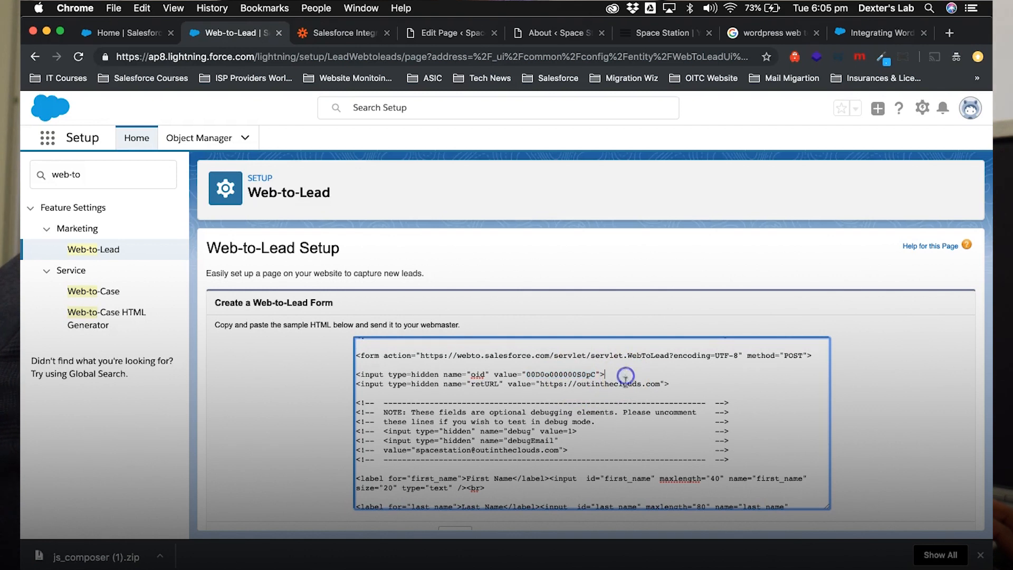
scroll(down, 3)
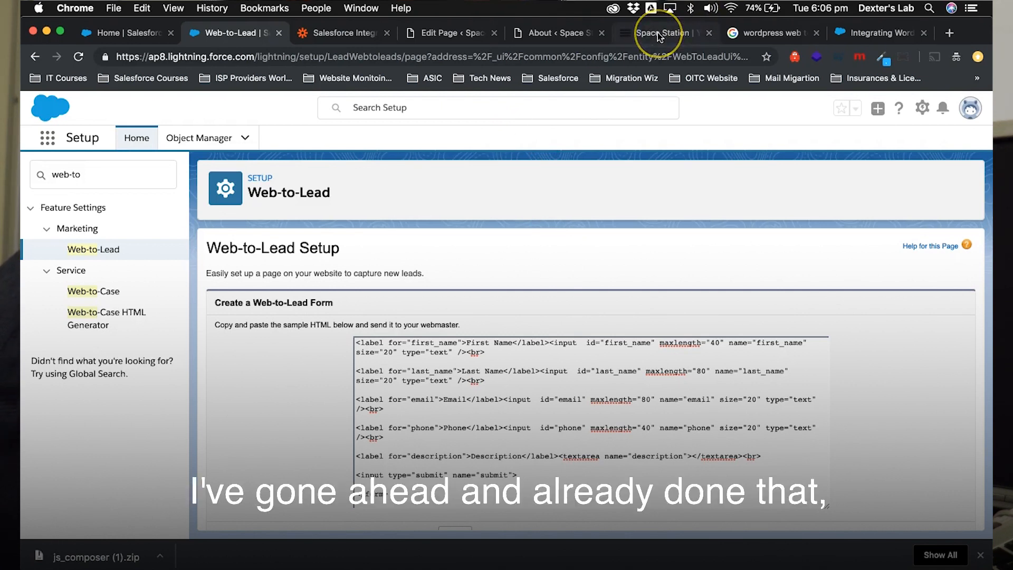
click(663, 32)
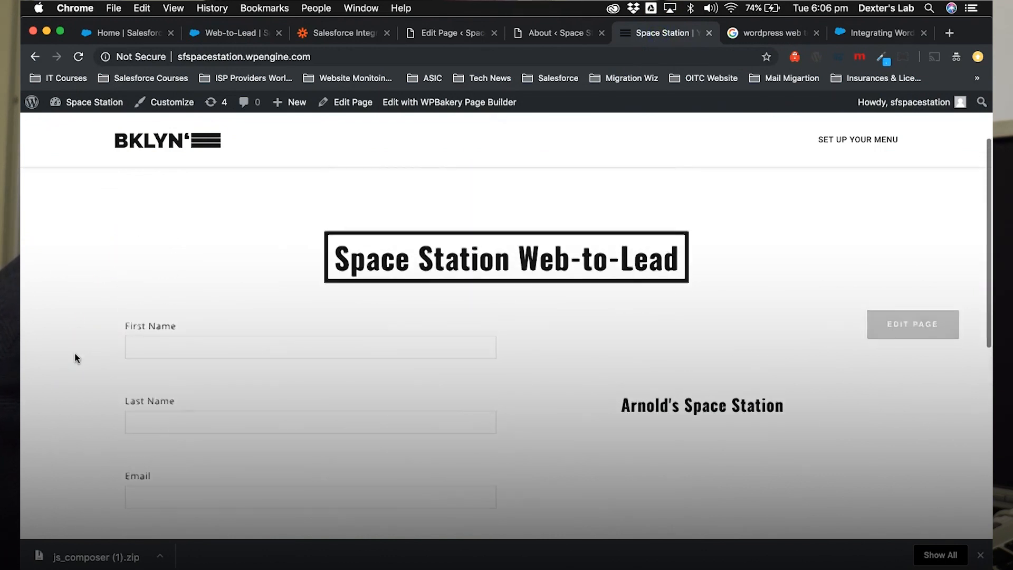
Step: Fill the lead form with name, email, phone '04…' and description 'Enquiring…', and submit it
scroll(down, 3)
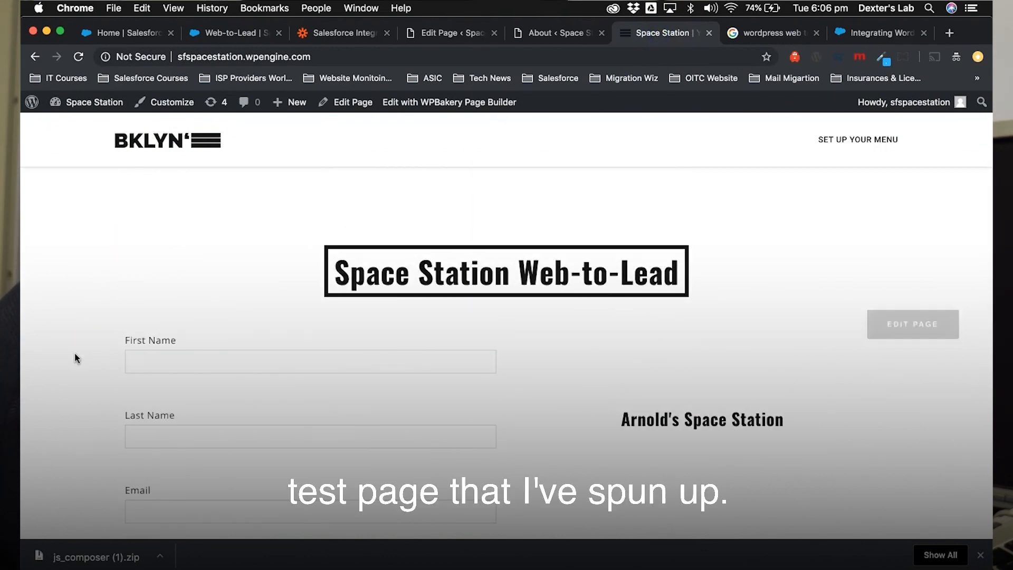
scroll(down, 3)
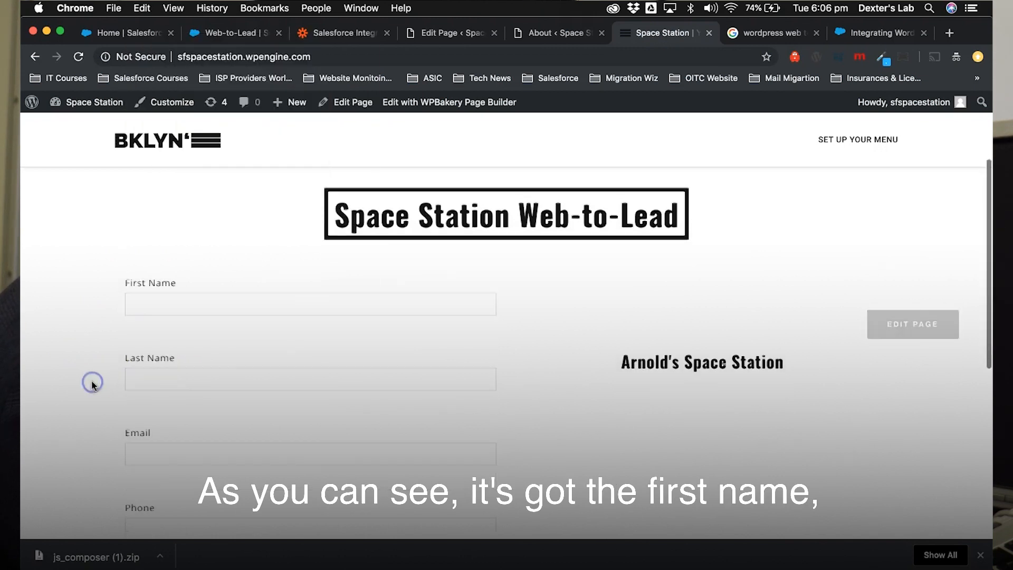
scroll(down, 3)
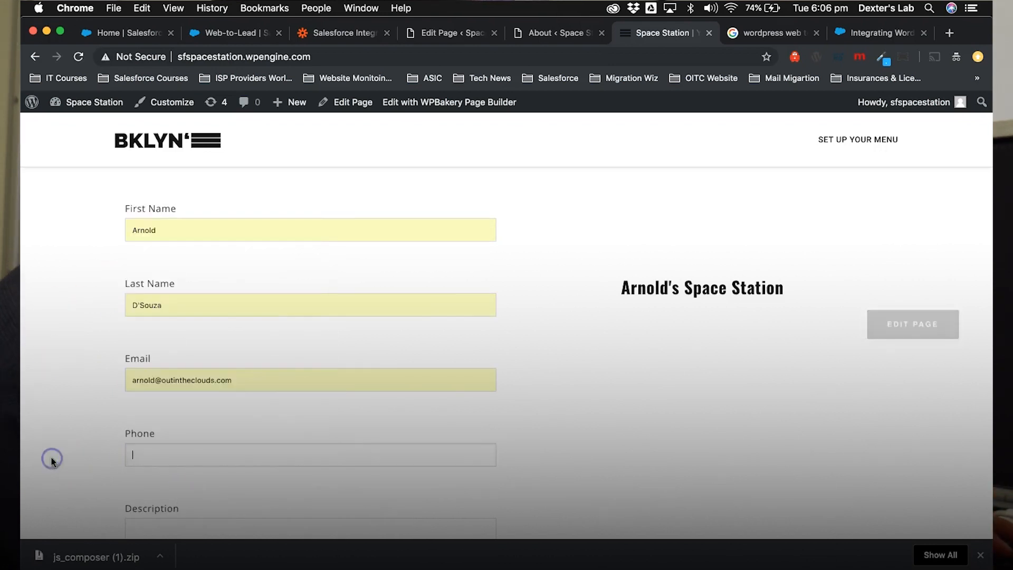
text(043286584)
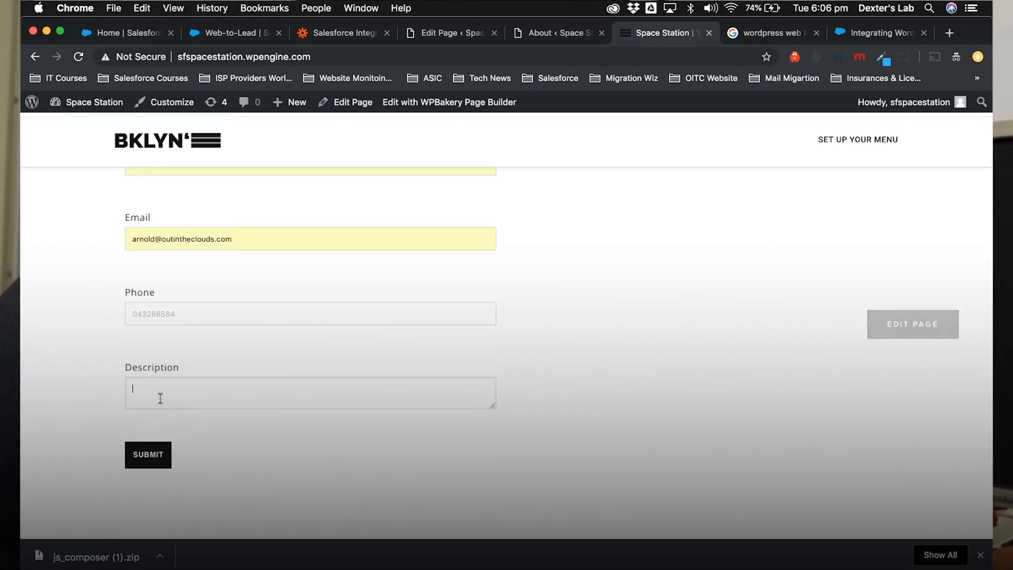
text(Enquir)
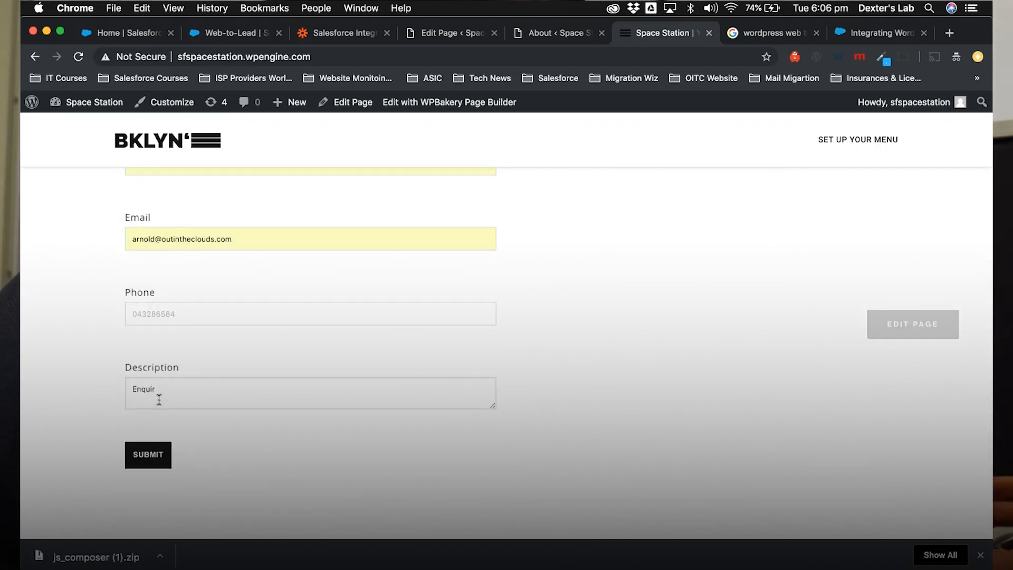
text(ing about Space Station.)
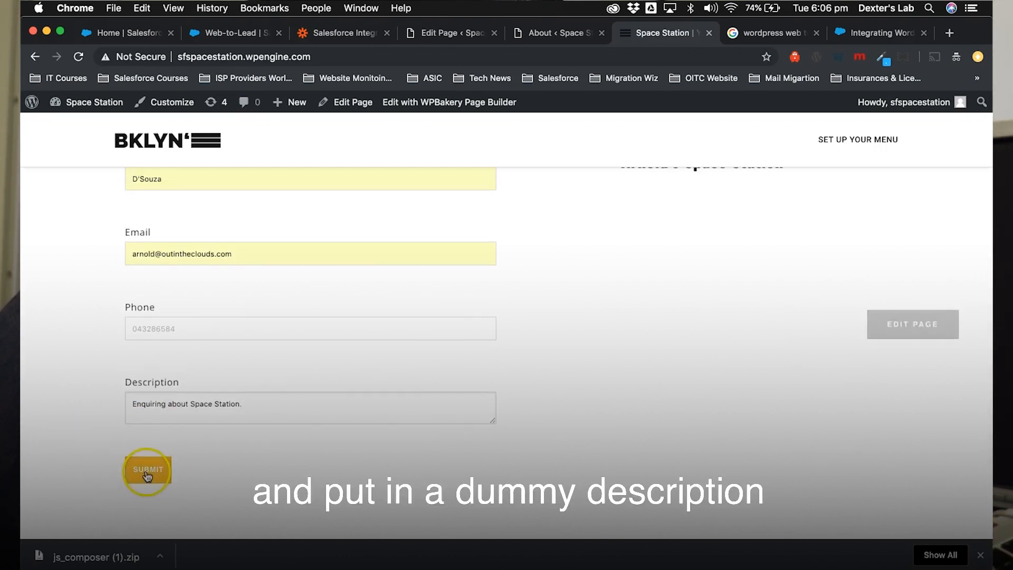
click(147, 468)
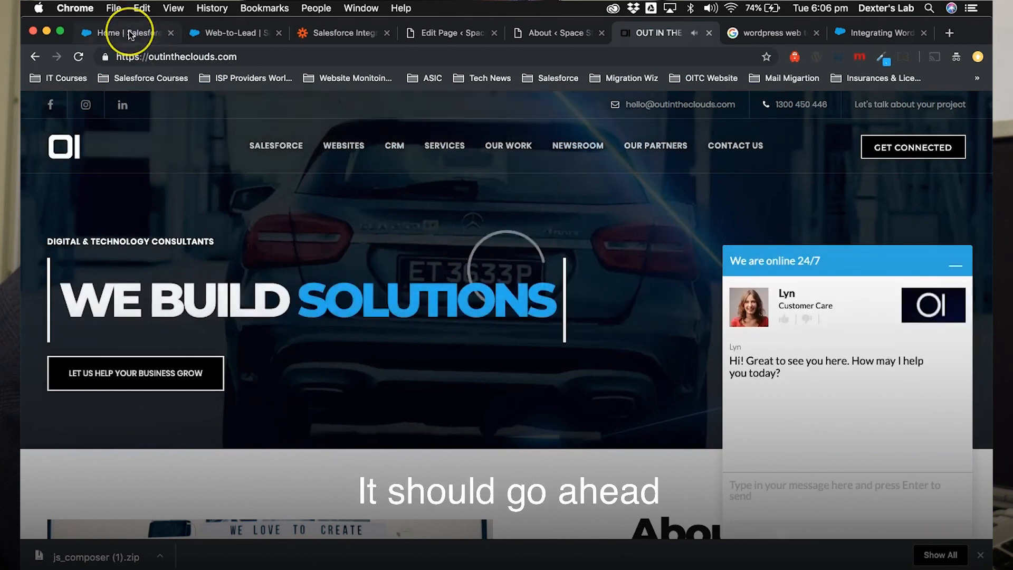
click(116, 32)
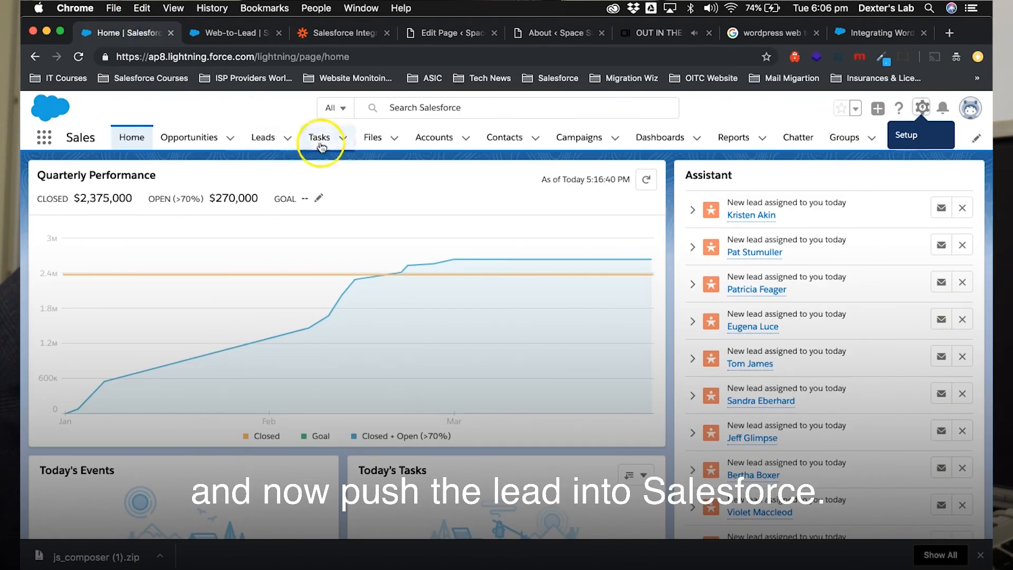
click(263, 137)
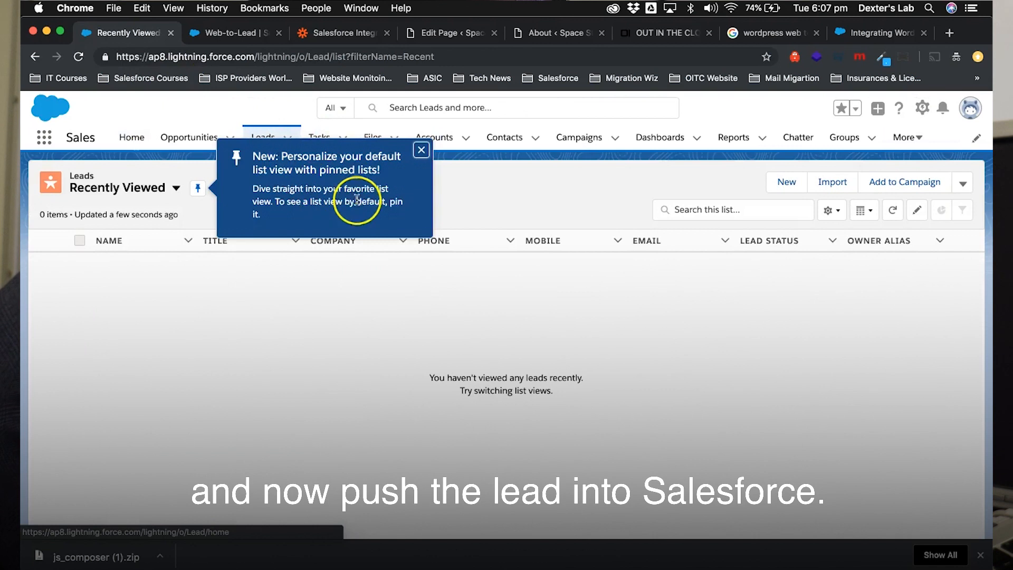
click(420, 149)
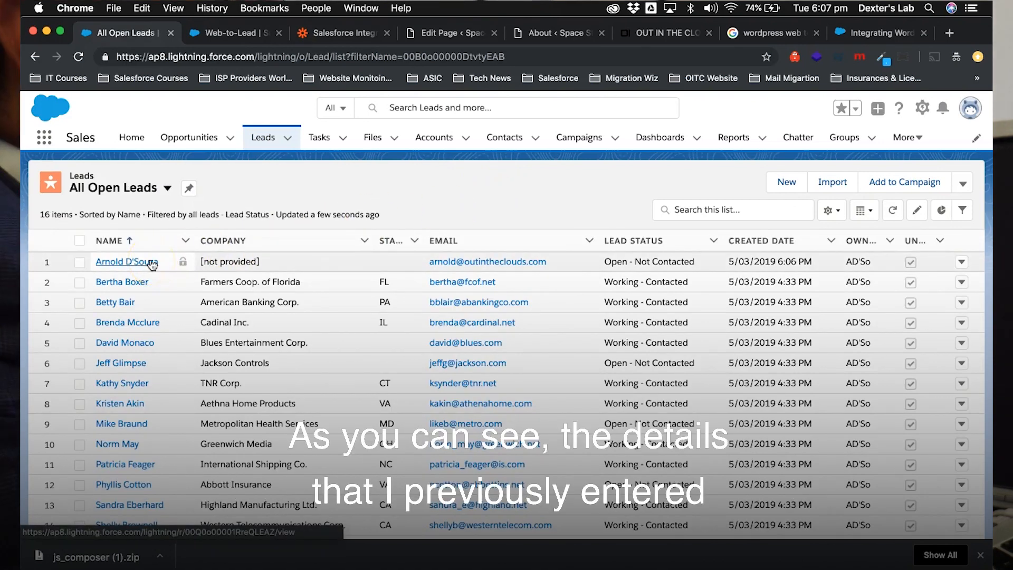
click(126, 261)
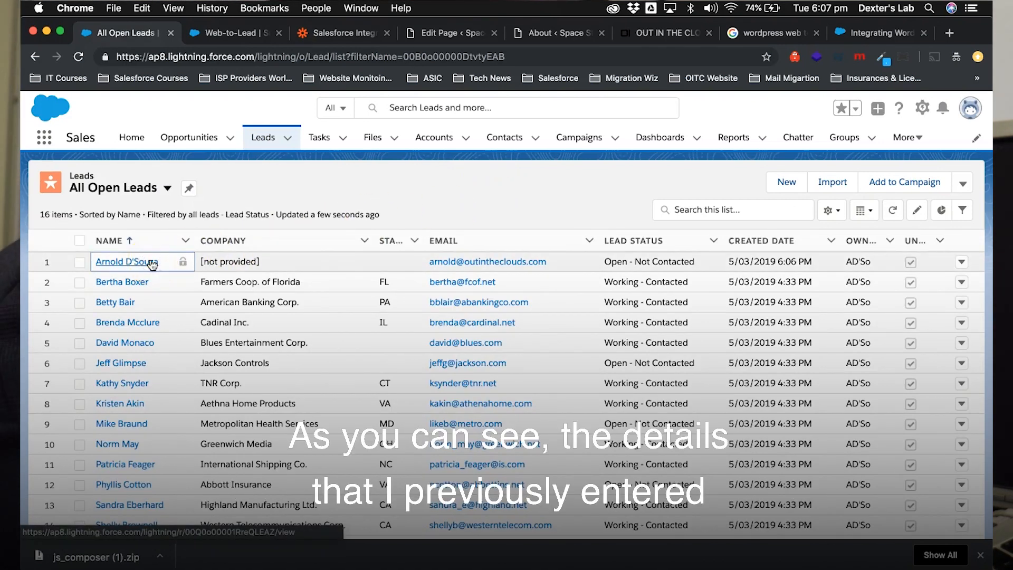
click(127, 261)
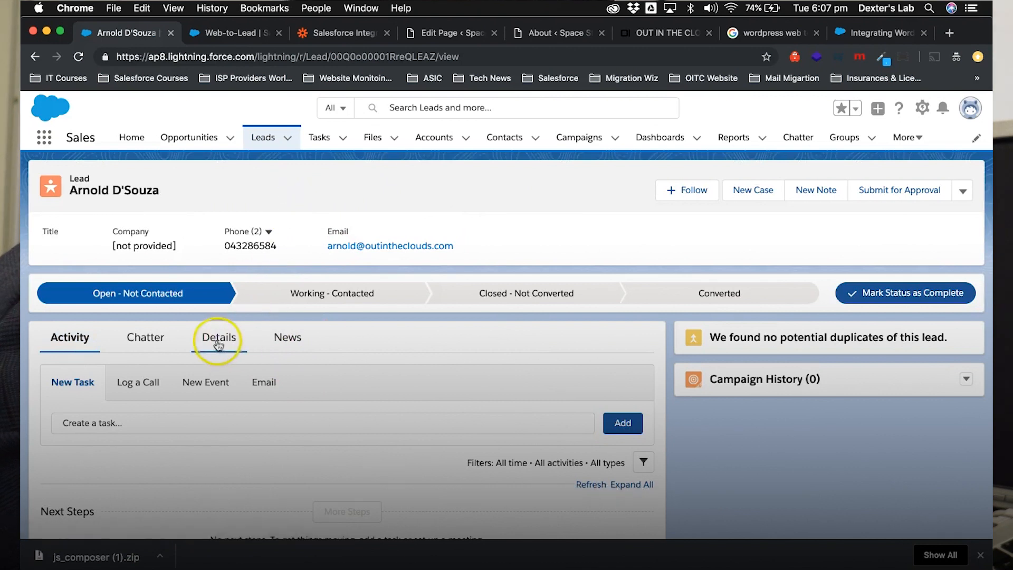
Step: View the lead's Details showing lead source Website and status Open - Not Contacted
click(218, 337)
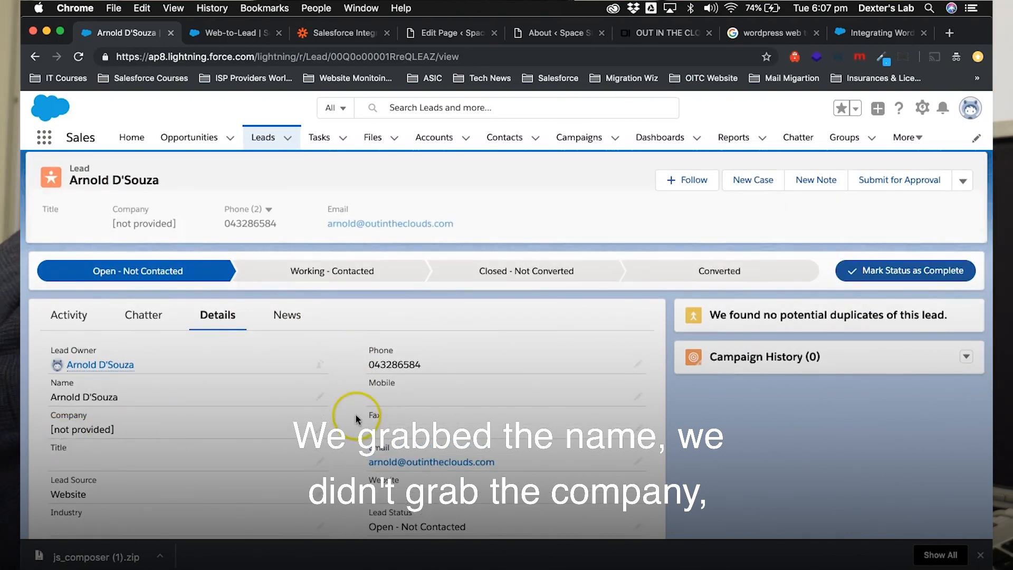
scroll(down, 3)
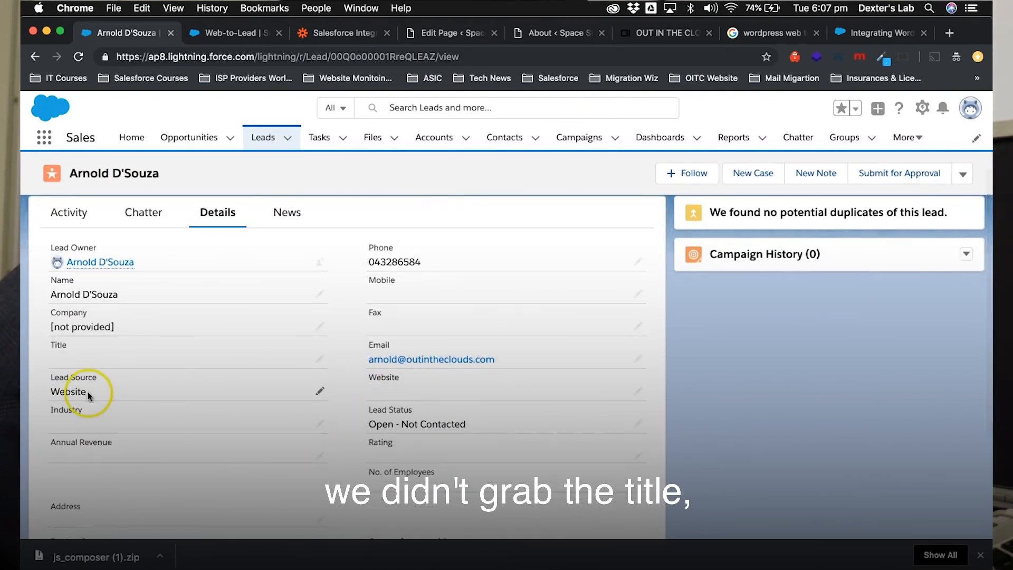